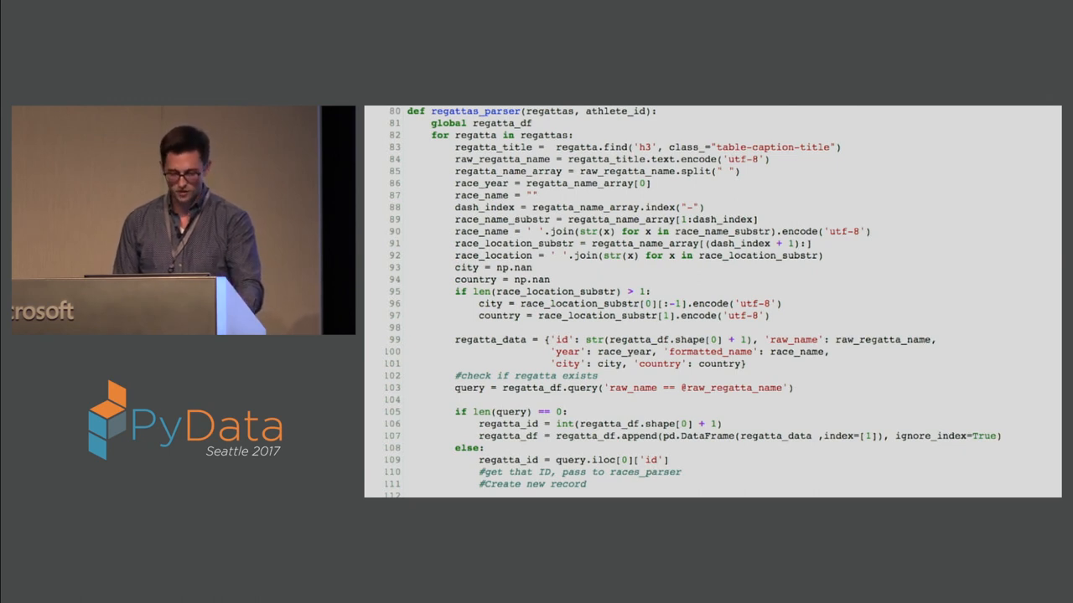
scroll("down", 3)
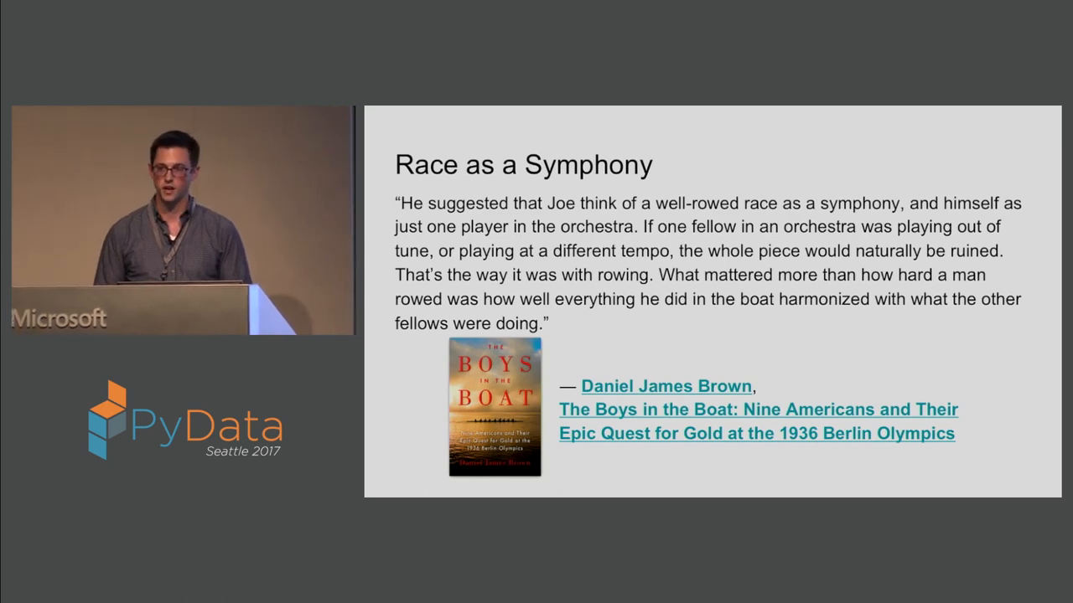
key("Right")
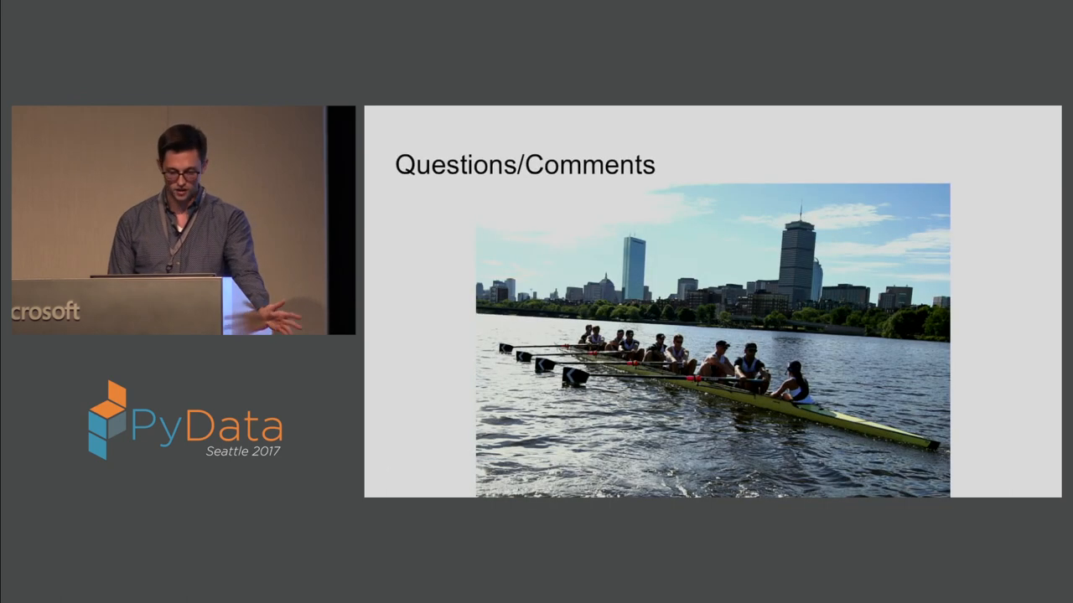